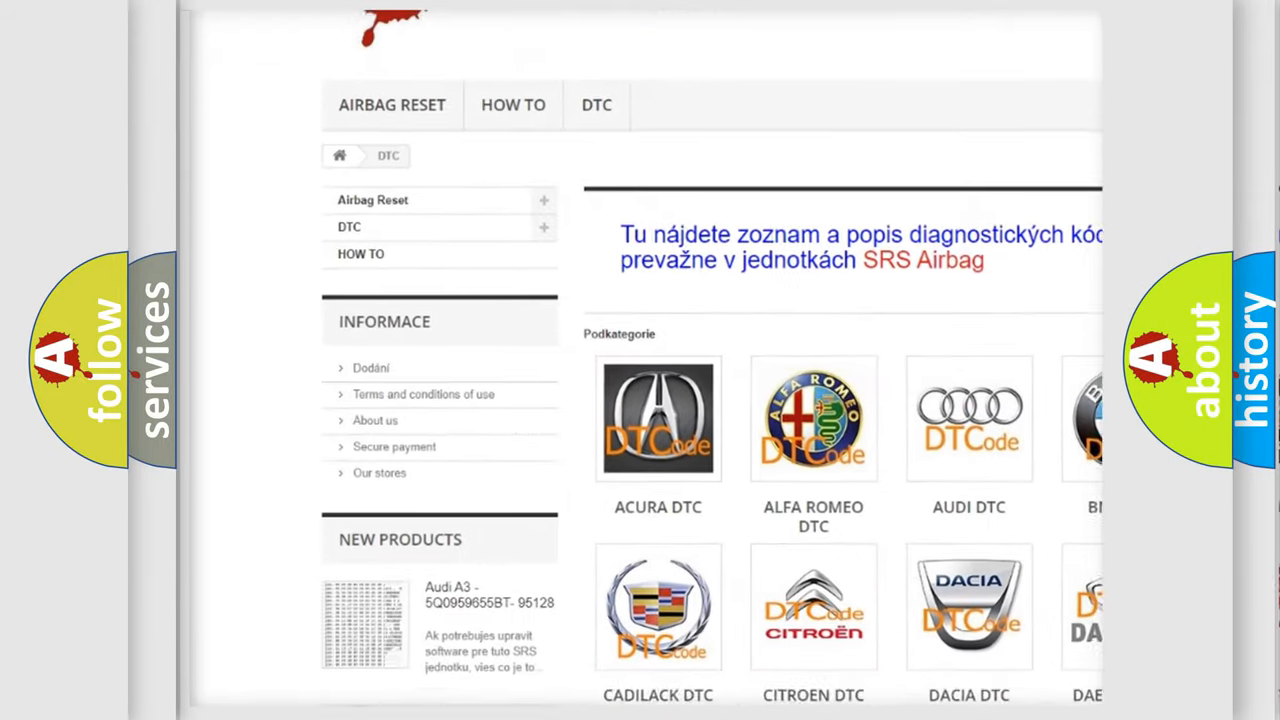
{"action": "scroll", "scroll_direction": "down", "scroll_amount": 3}
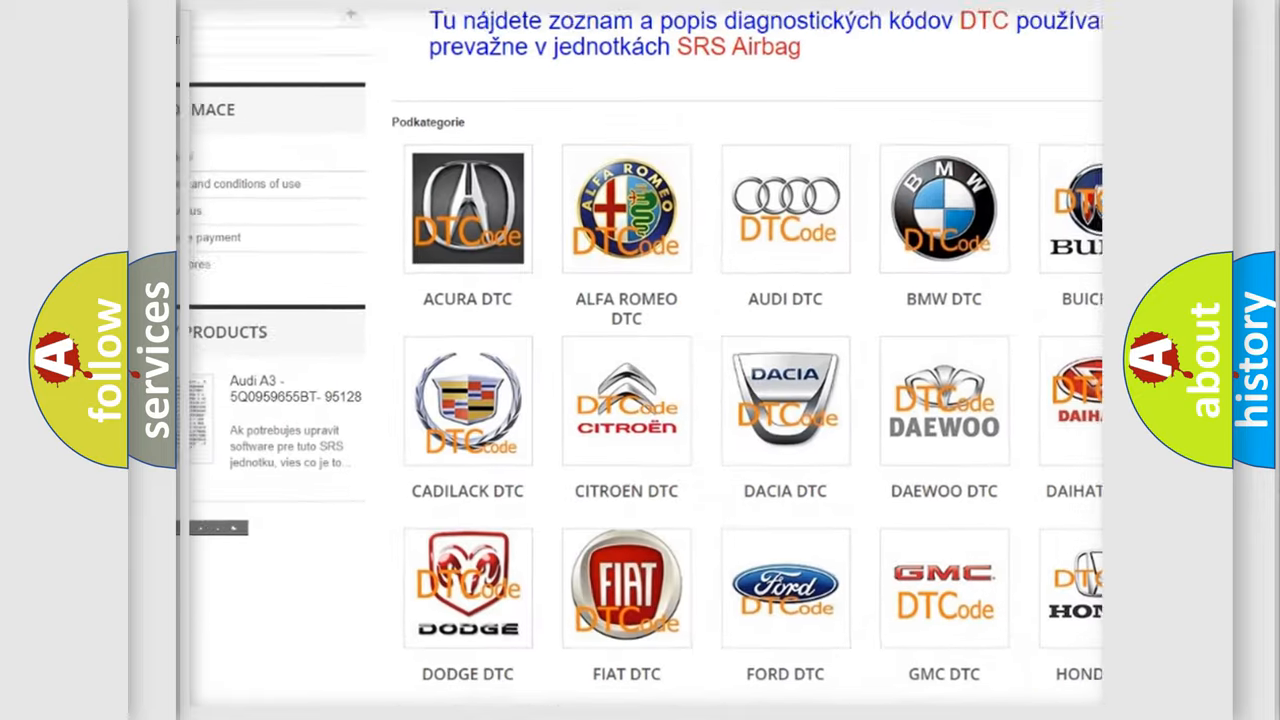
{"action": "scroll", "scroll_direction": "down", "scroll_amount": 3}
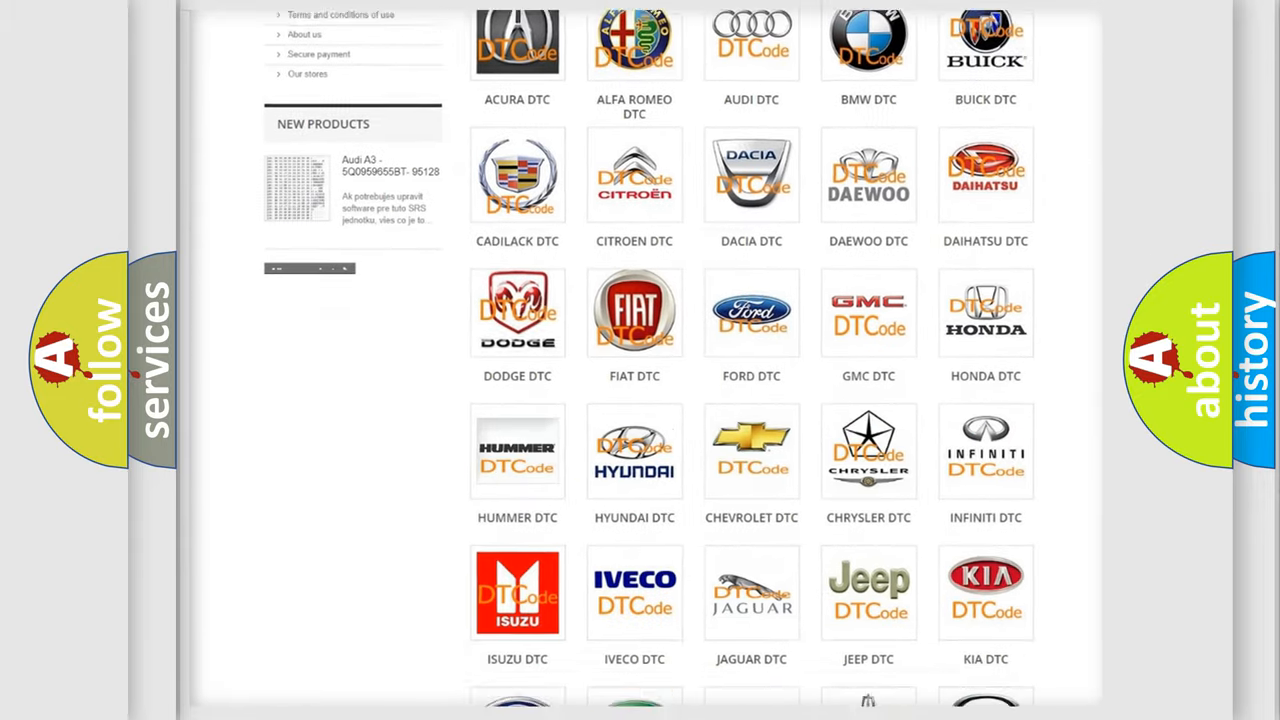
{"action": "scroll", "scroll_direction": "down", "scroll_amount": 3}
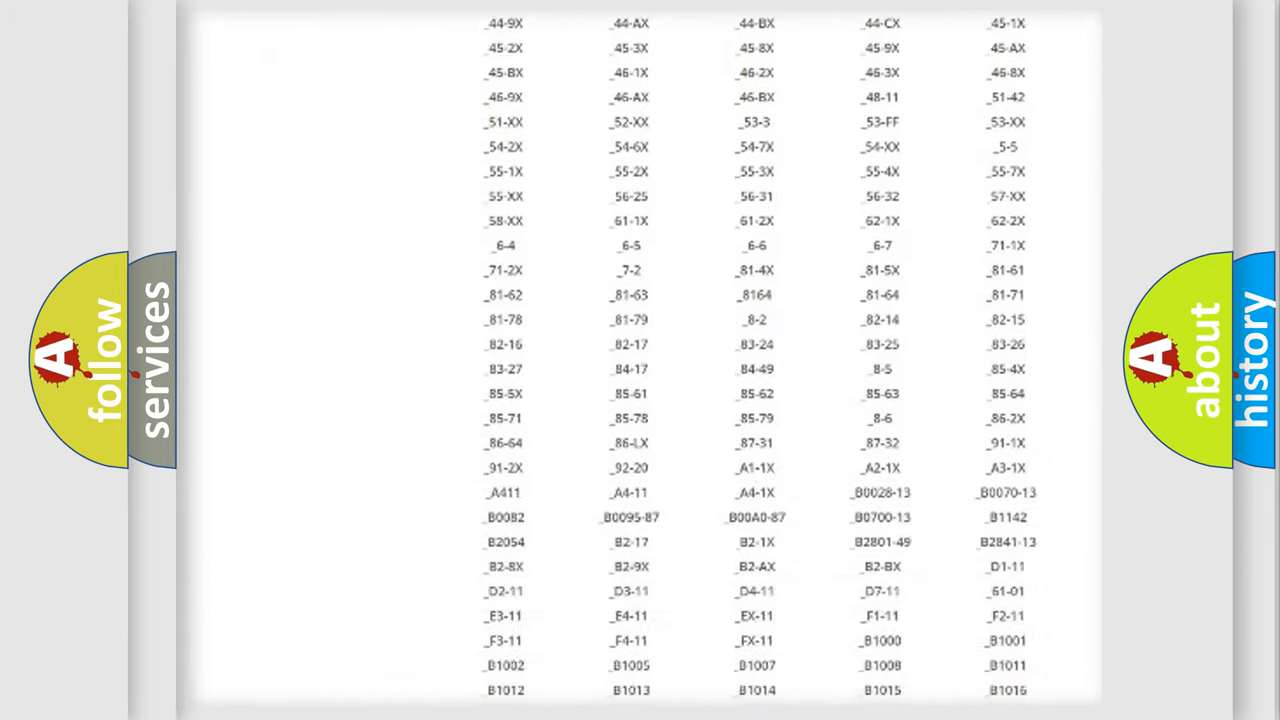
{"action": "scroll", "scroll_direction": "down", "scroll_amount": 3}
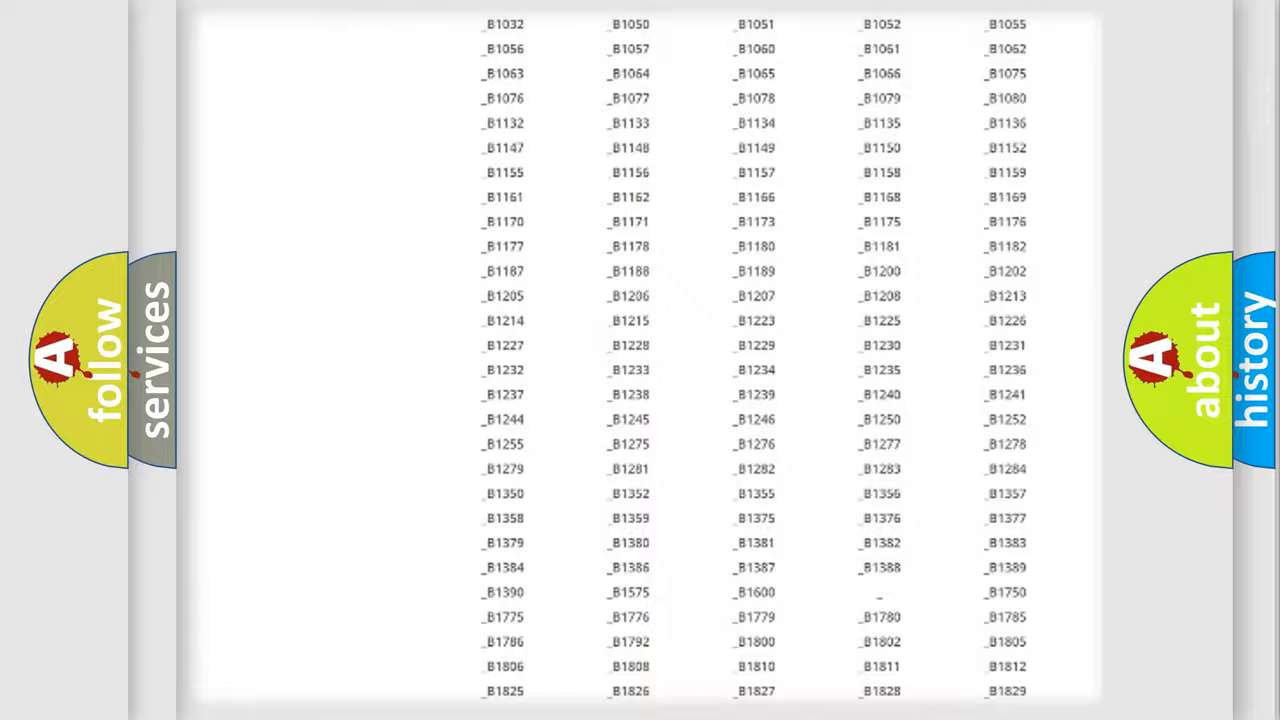